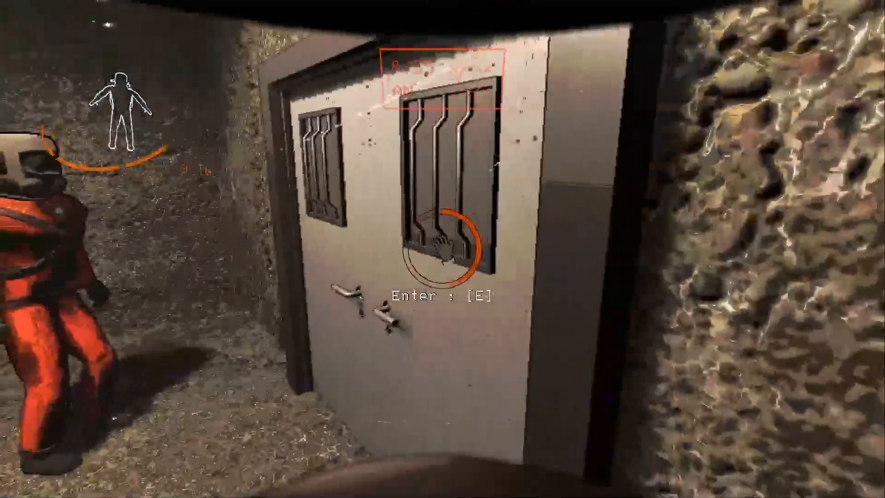
pyautogui.press('e')
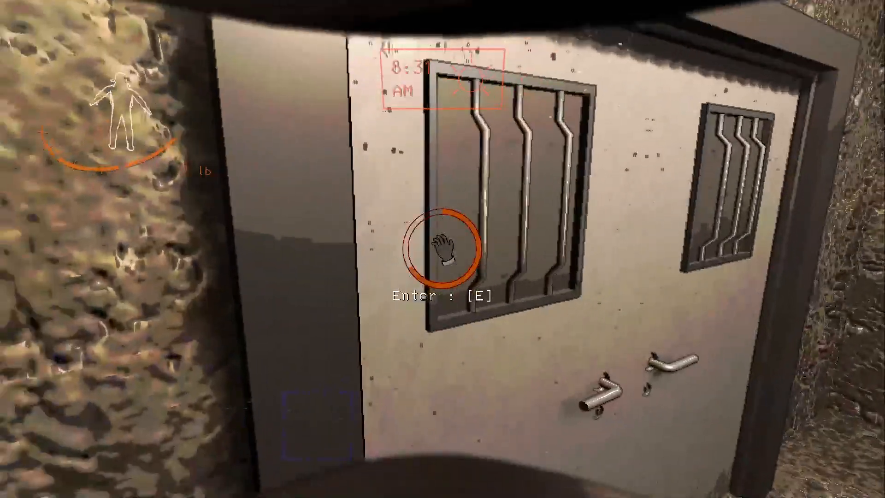
pyautogui.press('e')
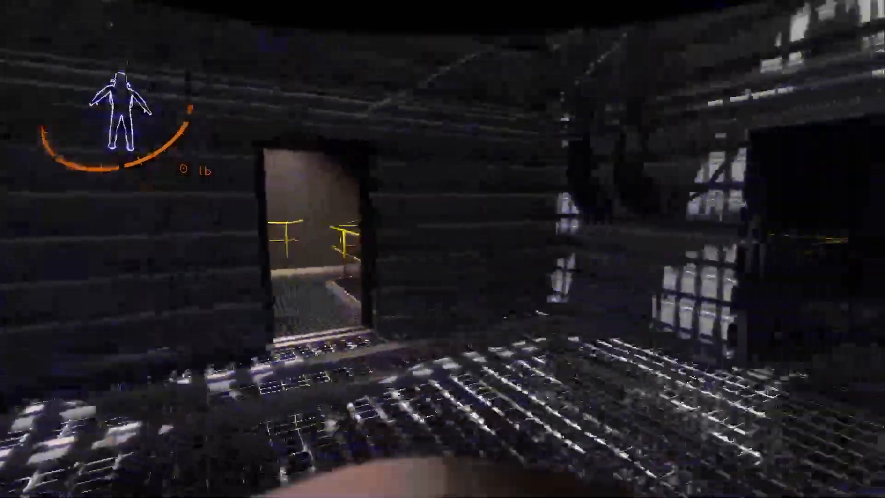